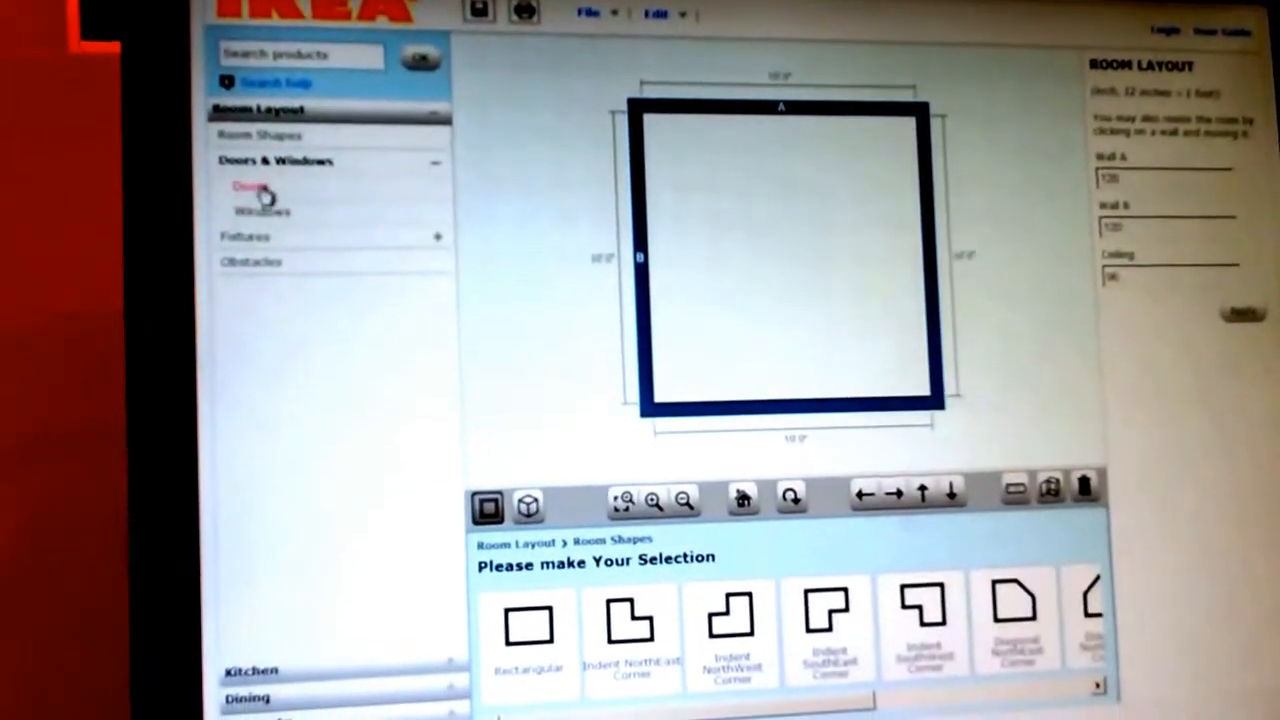
Place a wall opening on wall A and a double-hung window on wall B.
{"action": "left_click", "coordinate": [249, 187]}
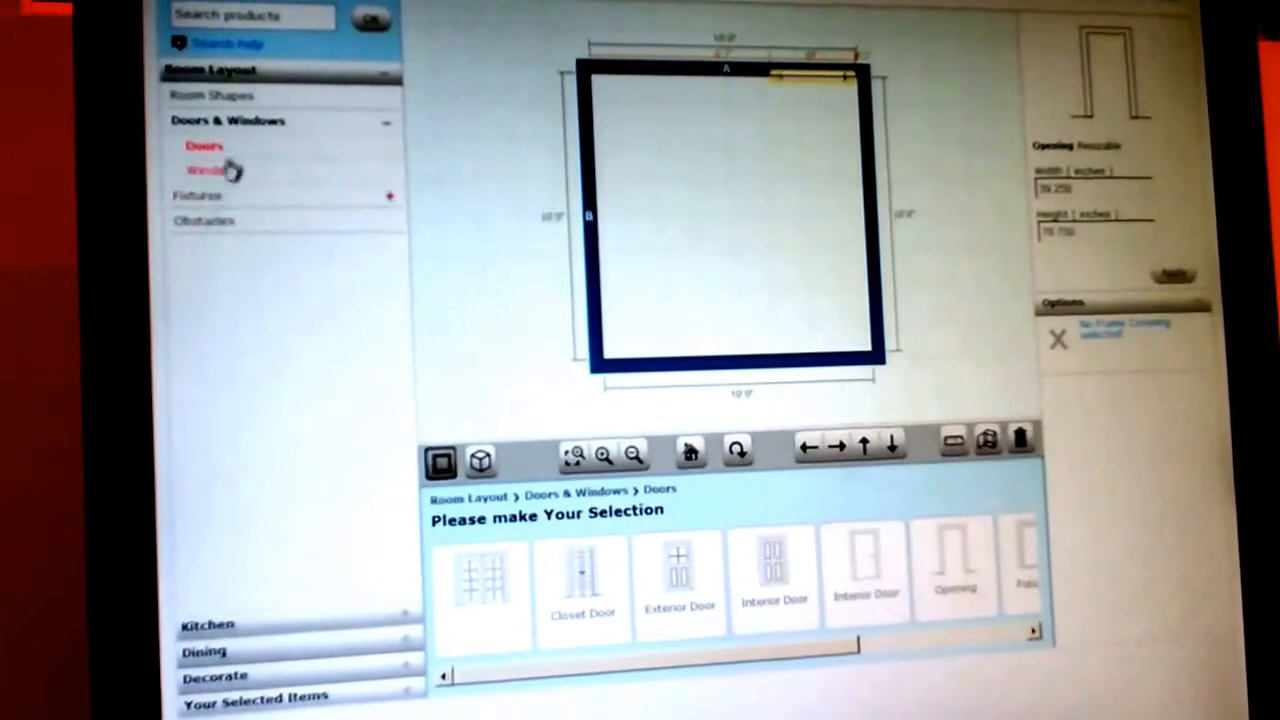
{"action": "left_click", "coordinate": [210, 170]}
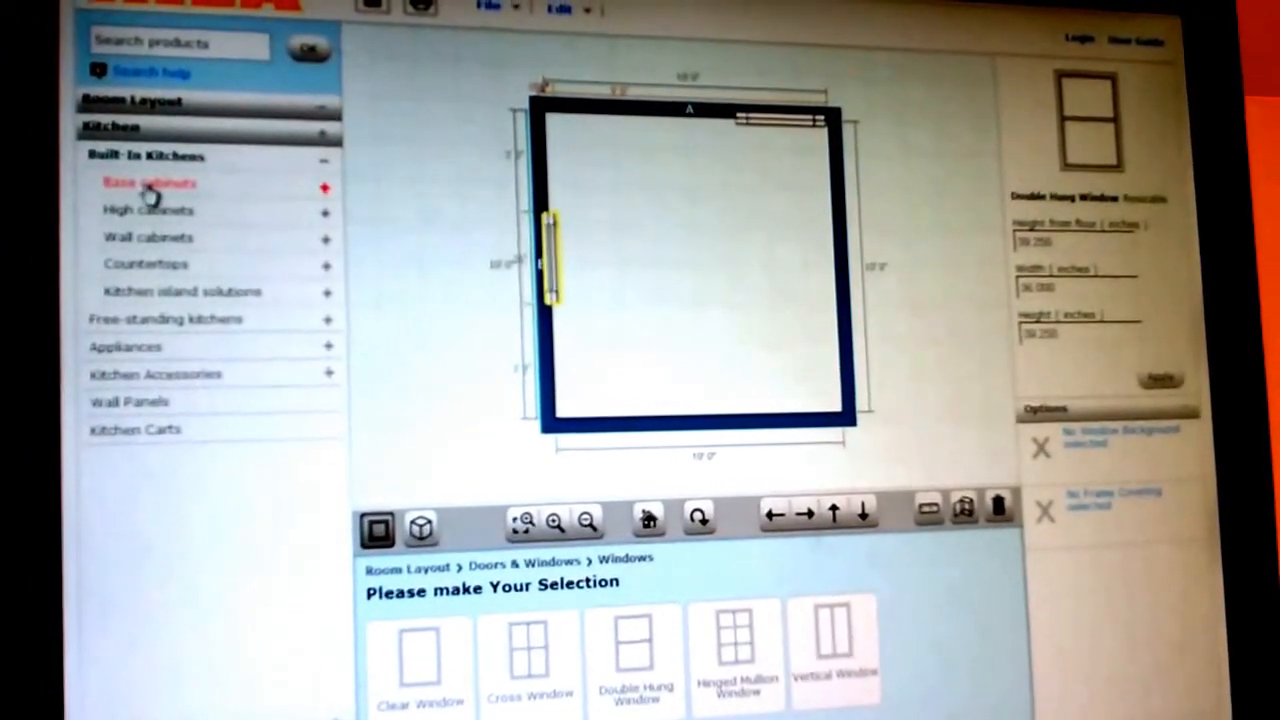
Place the AK SD 36" sink base cabinet on wall B beneath the window.
{"action": "left_click", "coordinate": [148, 183]}
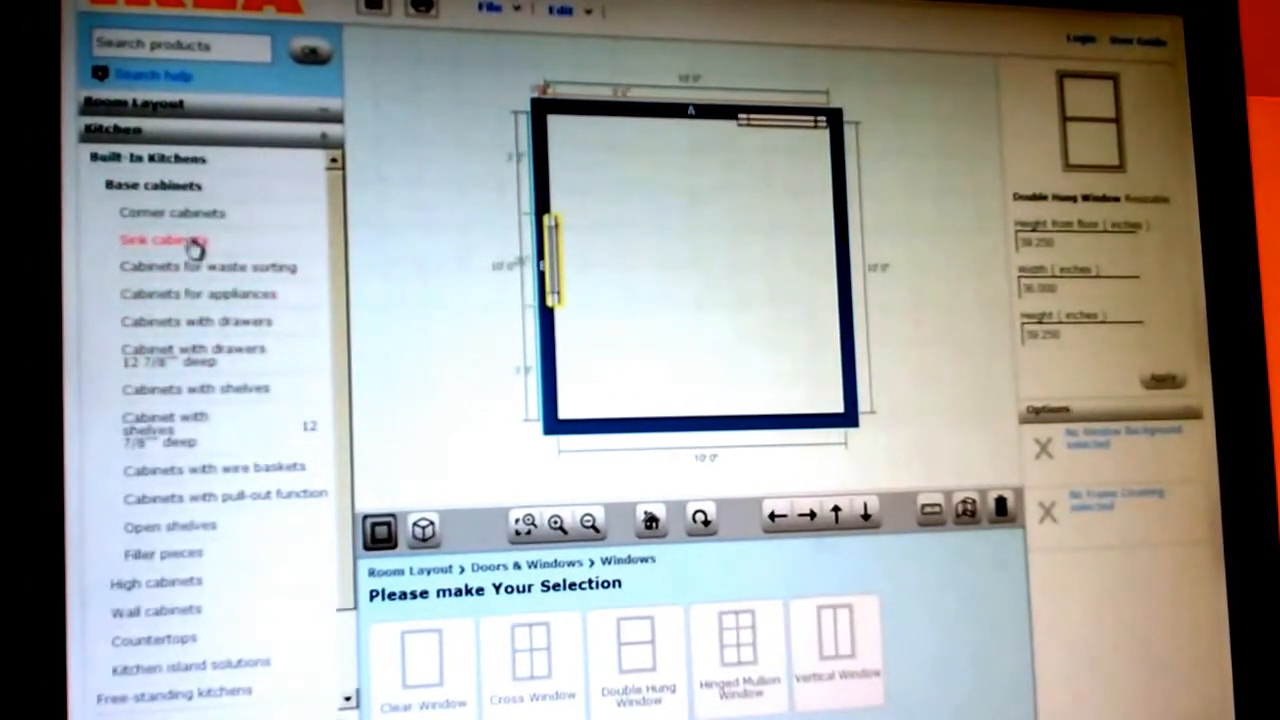
{"action": "left_click", "coordinate": [165, 240]}
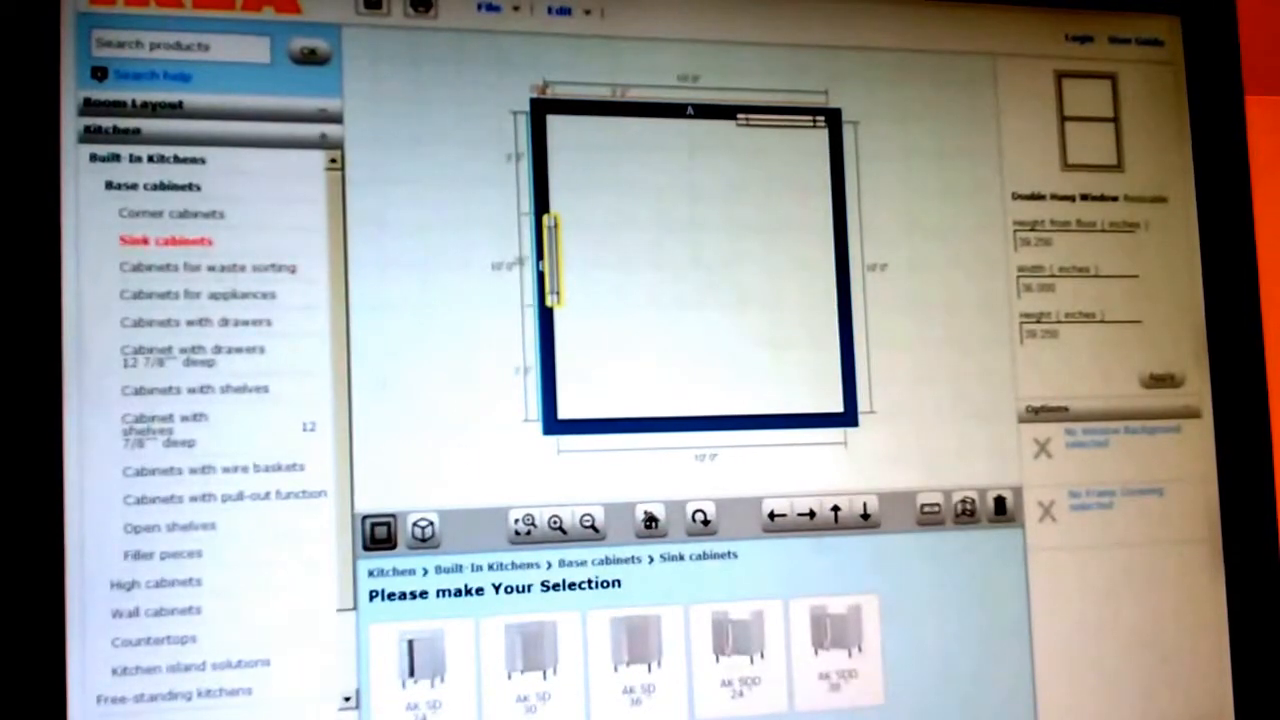
{"action": "left_click", "coordinate": [530, 655]}
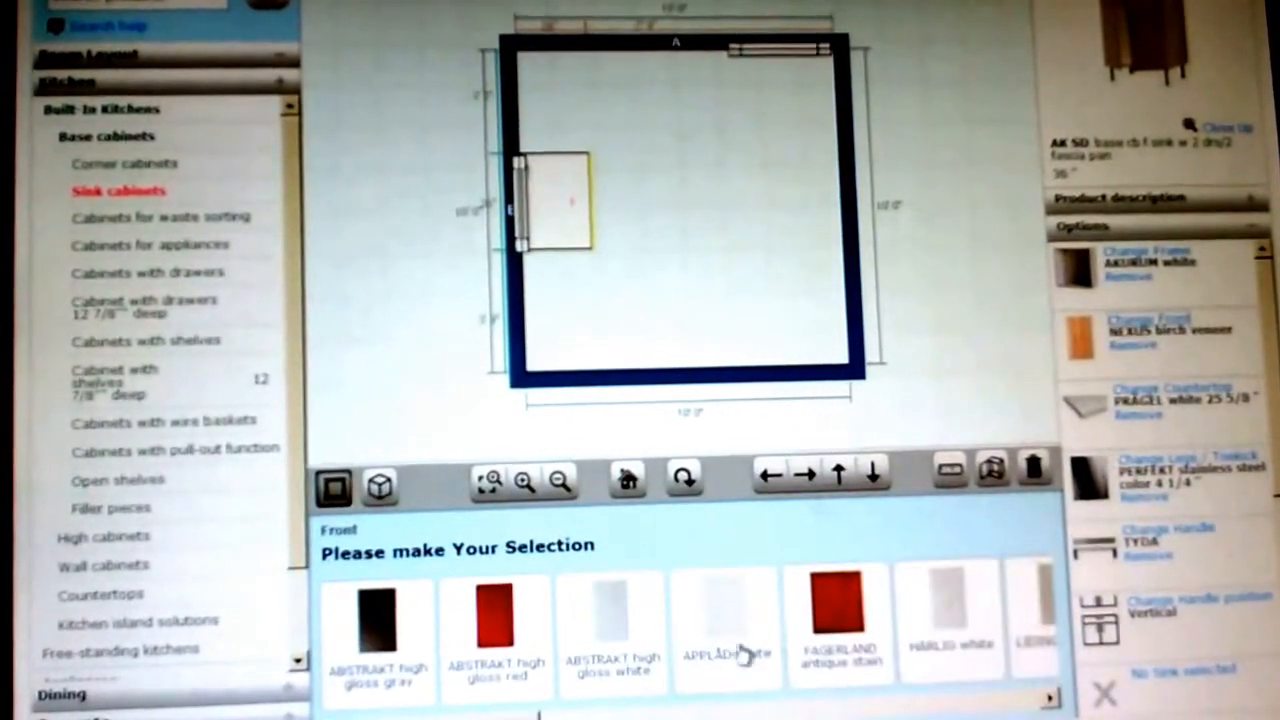
Give the sink cabinet an ABSTRAKT high-gloss white front and NUMERÄR black countertop.
{"action": "left_click", "coordinate": [613, 620]}
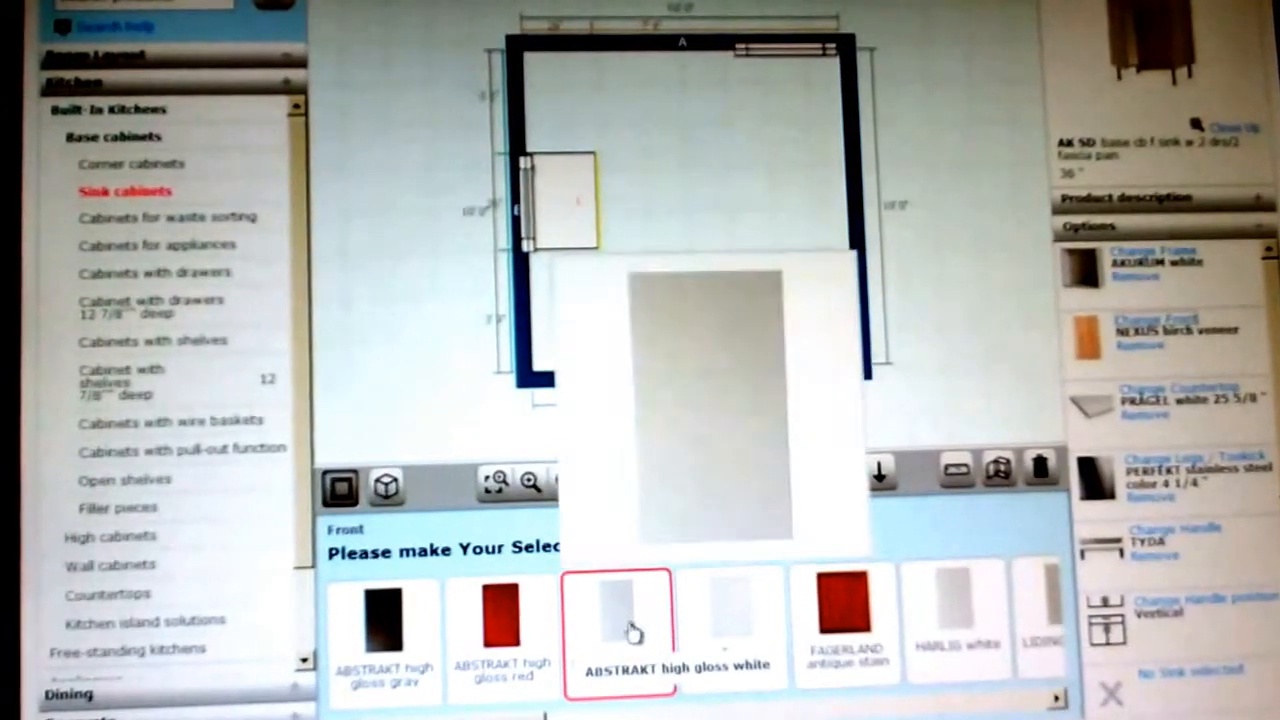
{"action": "left_click", "coordinate": [620, 635]}
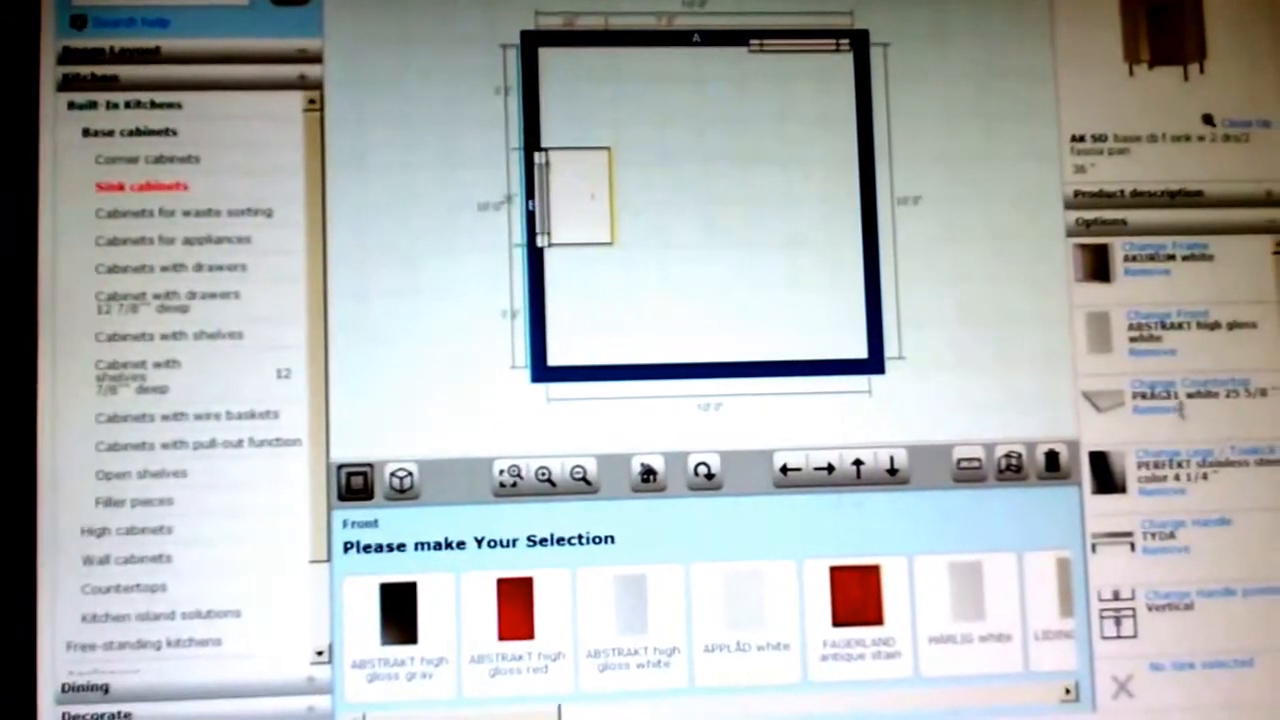
{"action": "left_click", "coordinate": [1180, 390]}
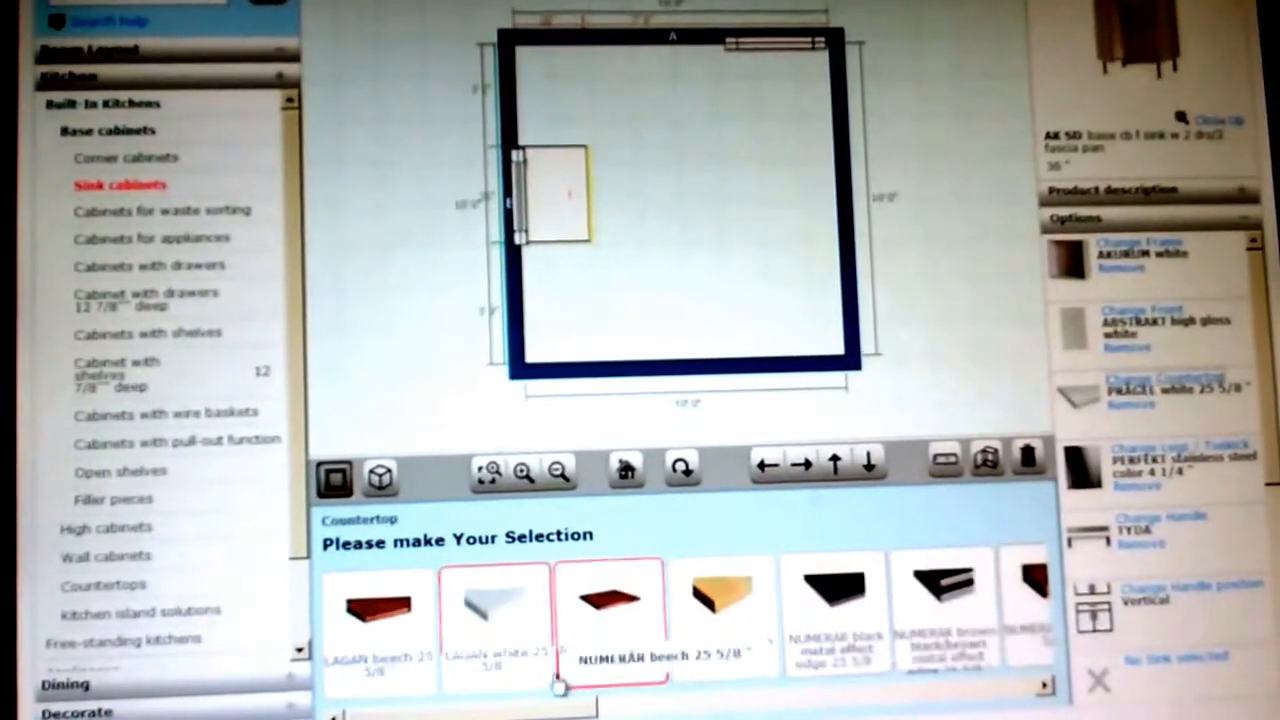
{"action": "left_click", "coordinate": [835, 615]}
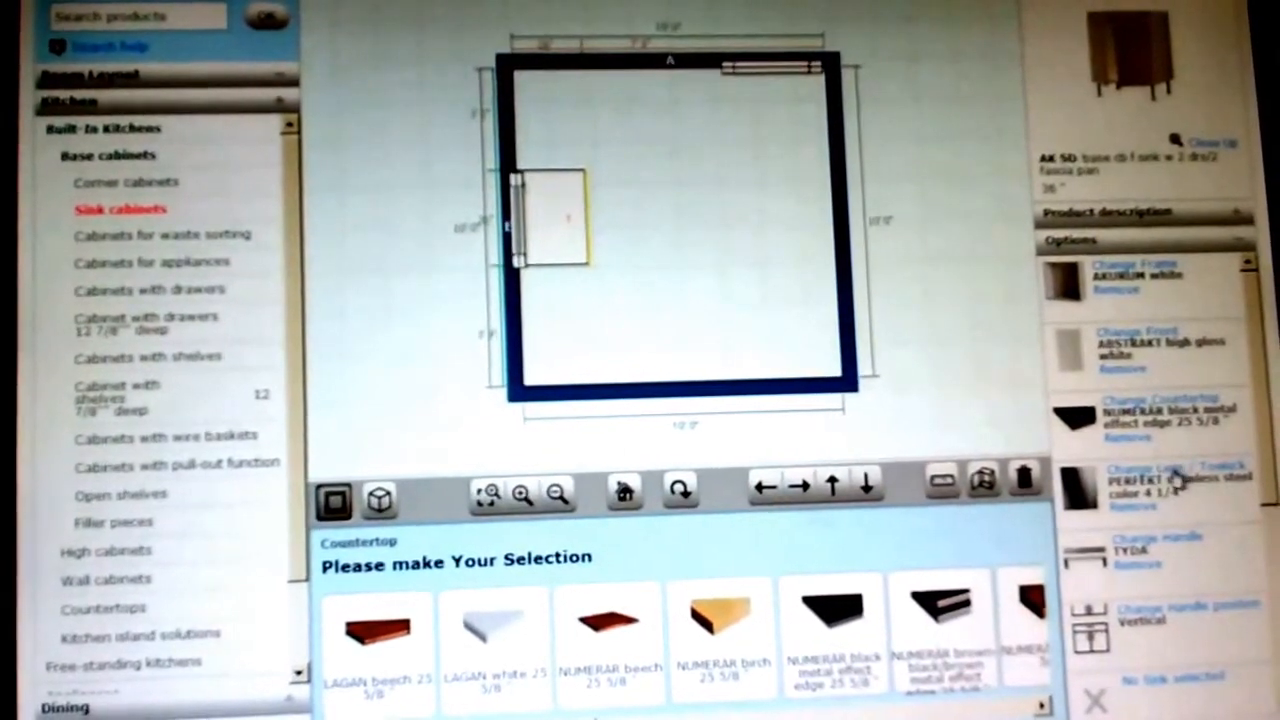
Fit the cabinet with CAPITA legs, a BASTIG 3 3/4 handle and a BOHOLMEN sink.
{"action": "left_click", "coordinate": [1150, 478]}
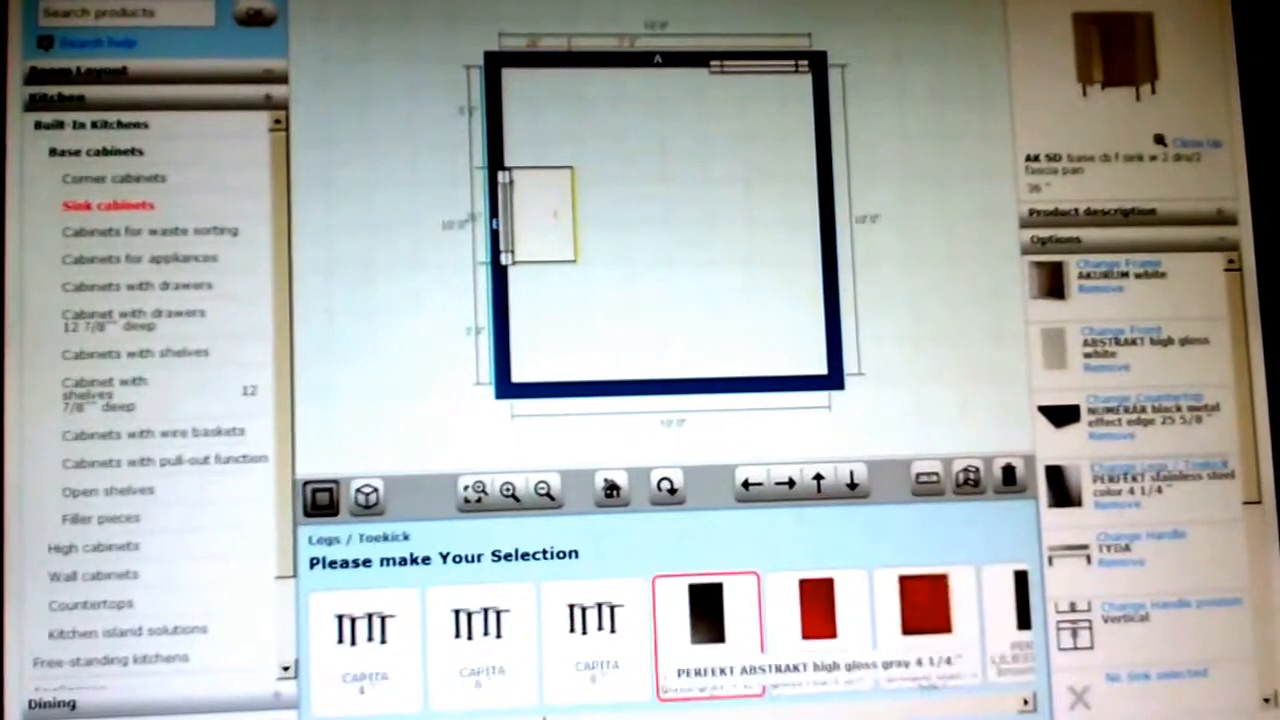
{"action": "left_click", "coordinate": [365, 640]}
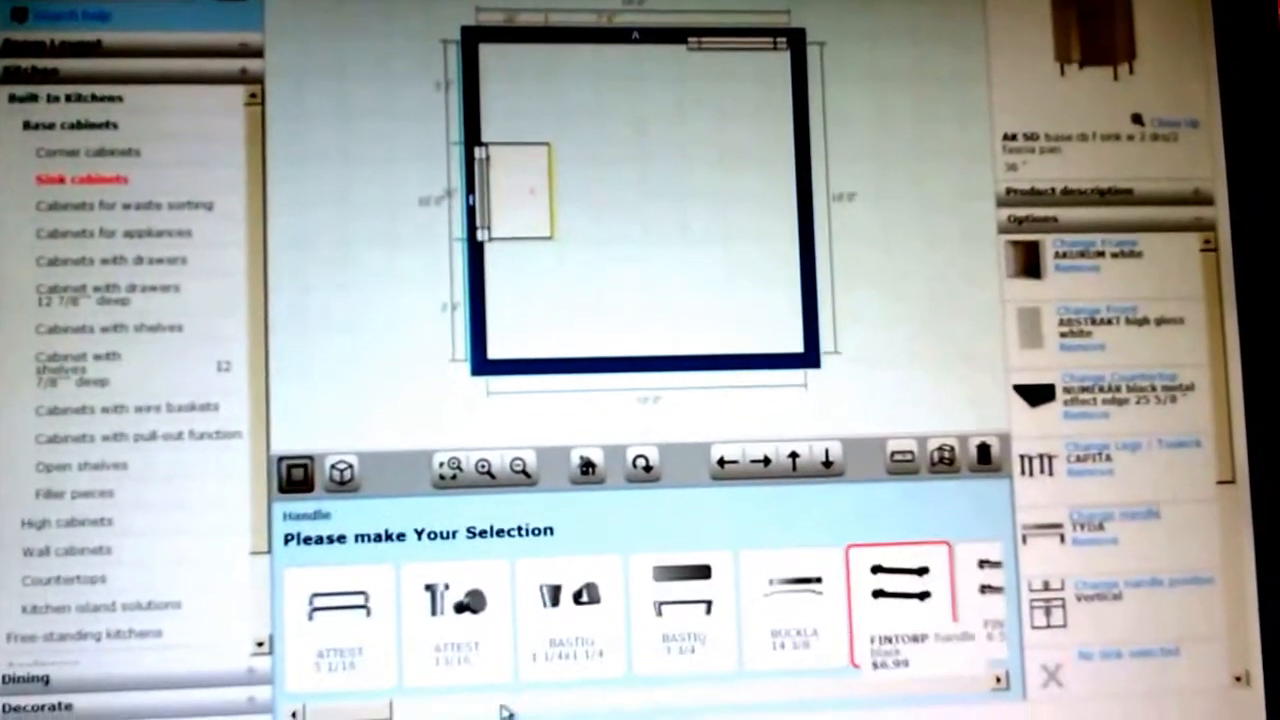
{"action": "left_click", "coordinate": [687, 600]}
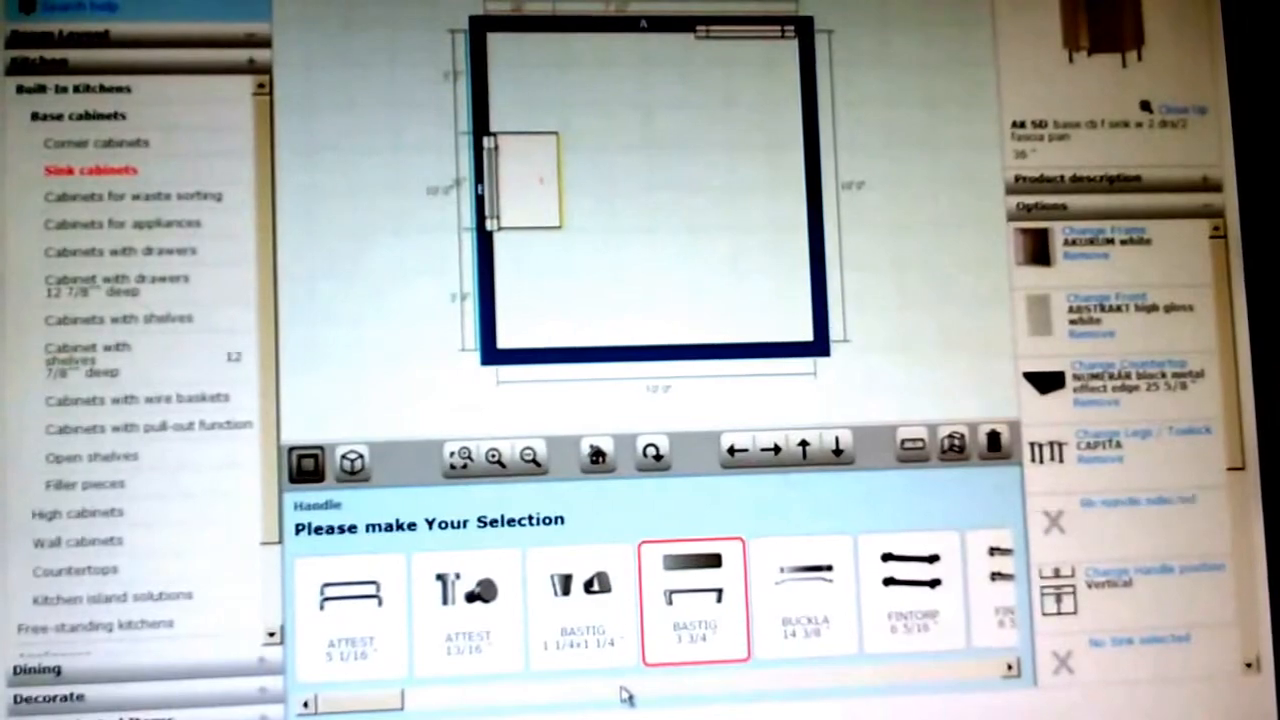
{"action": "left_click", "coordinate": [695, 590]}
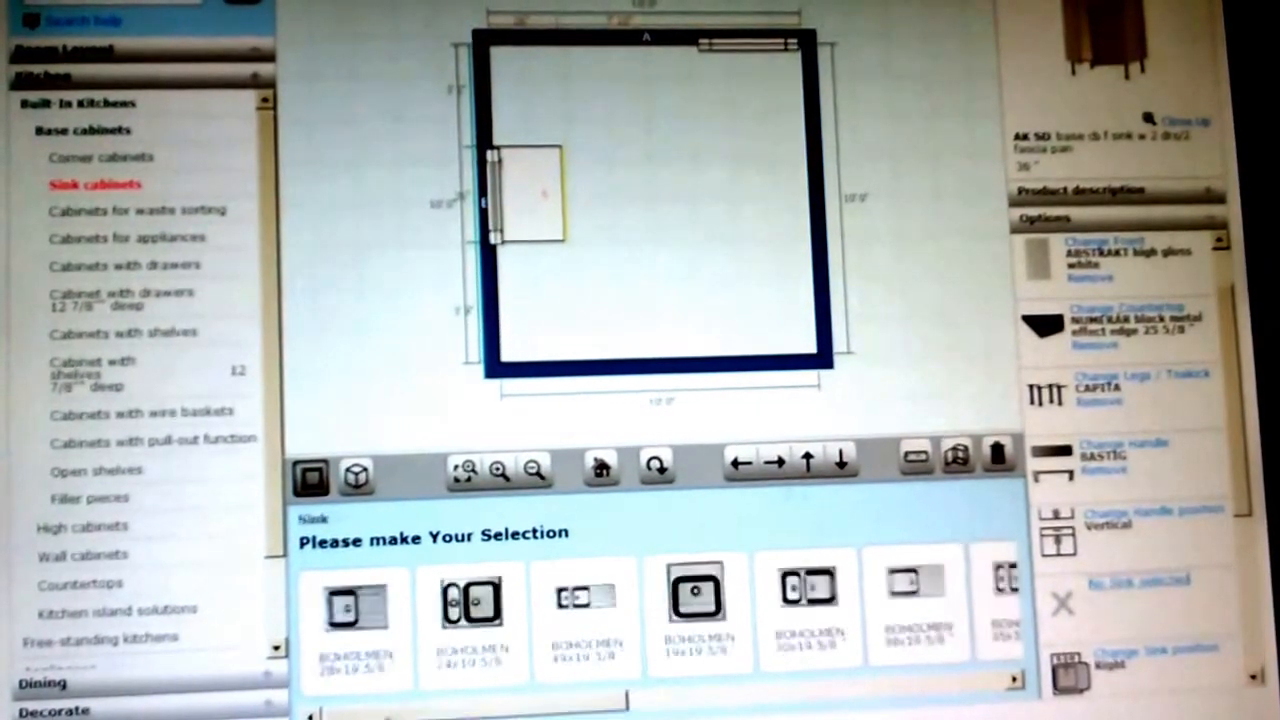
{"action": "left_click", "coordinate": [476, 608]}
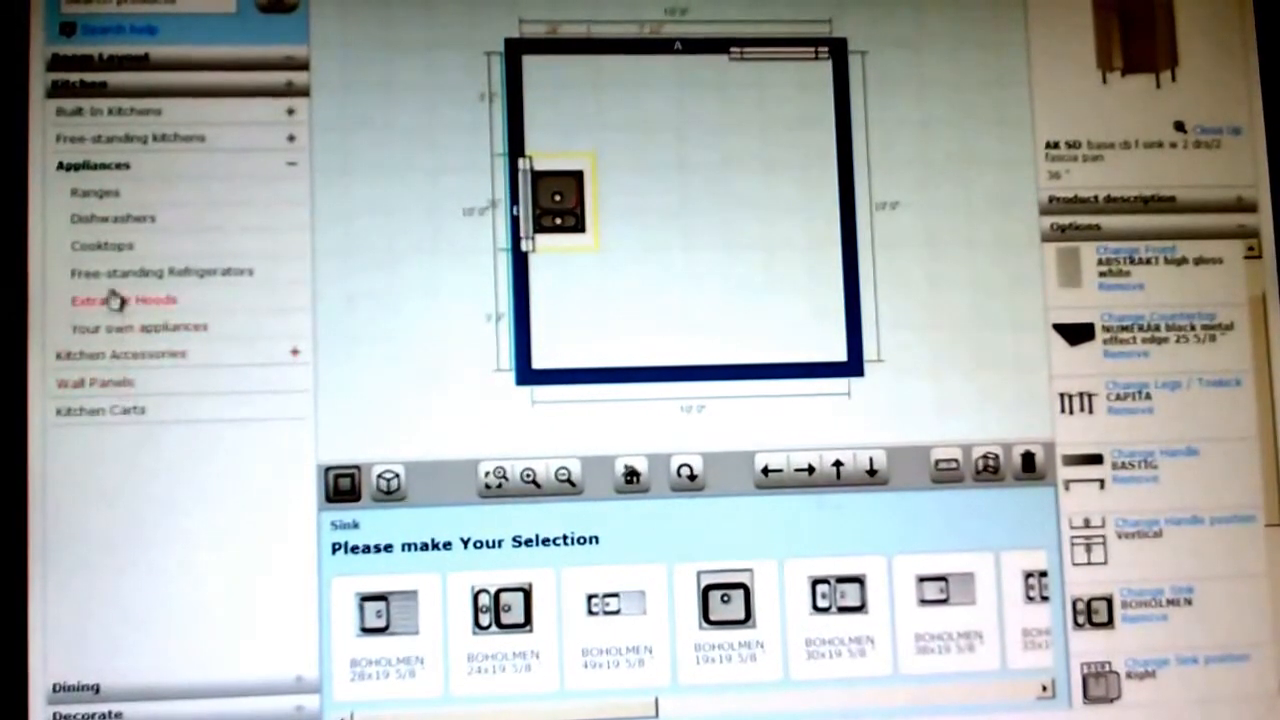
Place a NUTID 24-inch dishwasher beside the sink cabinet, then list built-in base cabinet types.
{"action": "left_click", "coordinate": [137, 328]}
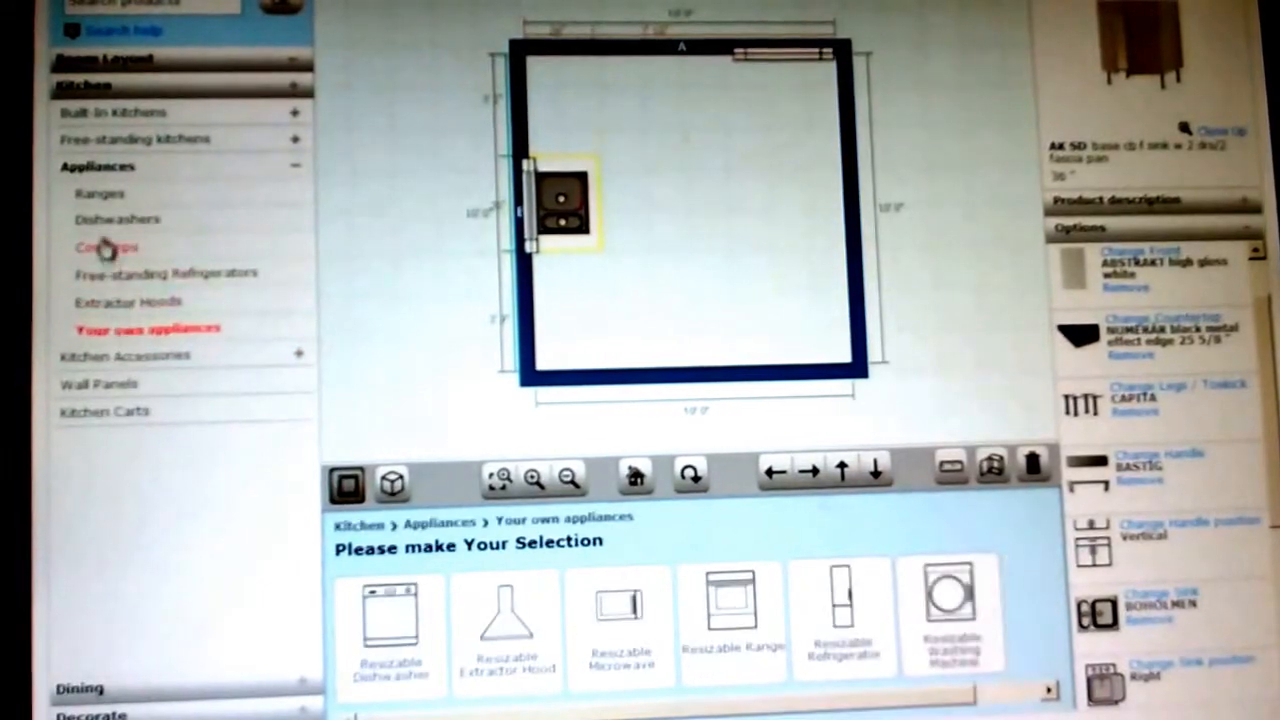
{"action": "left_click", "coordinate": [116, 218]}
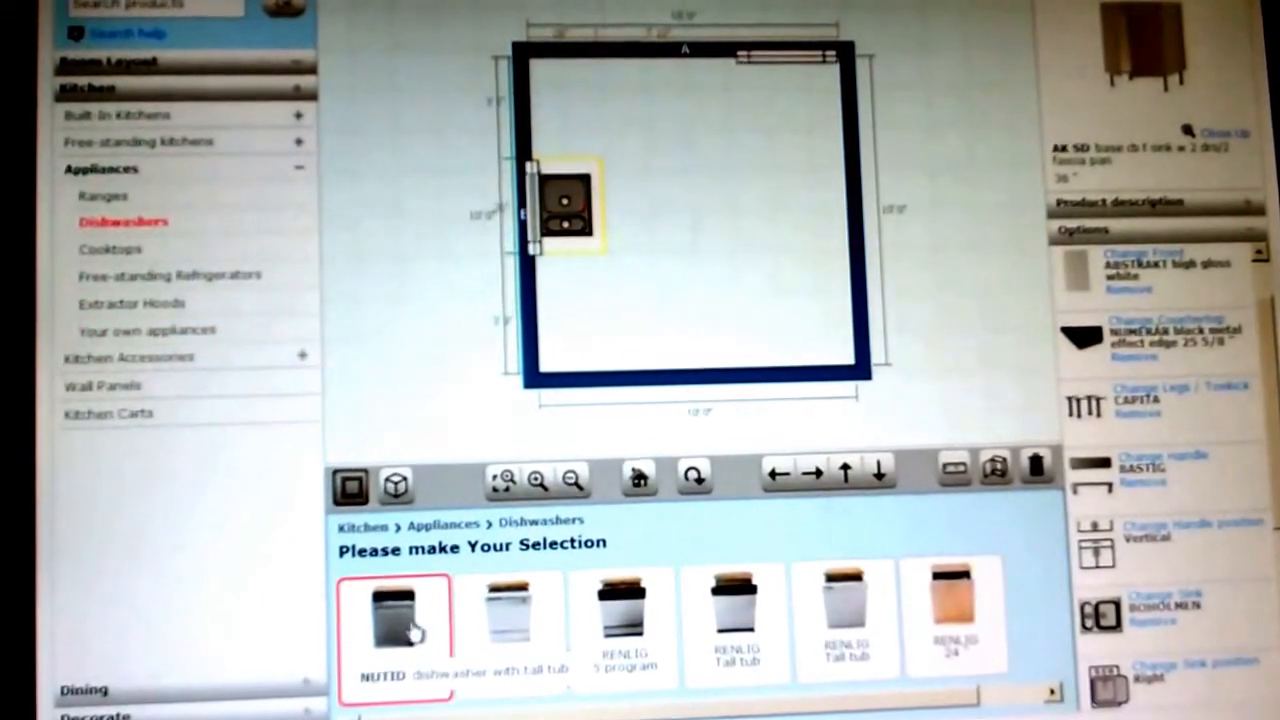
{"action": "left_click", "coordinate": [394, 620]}
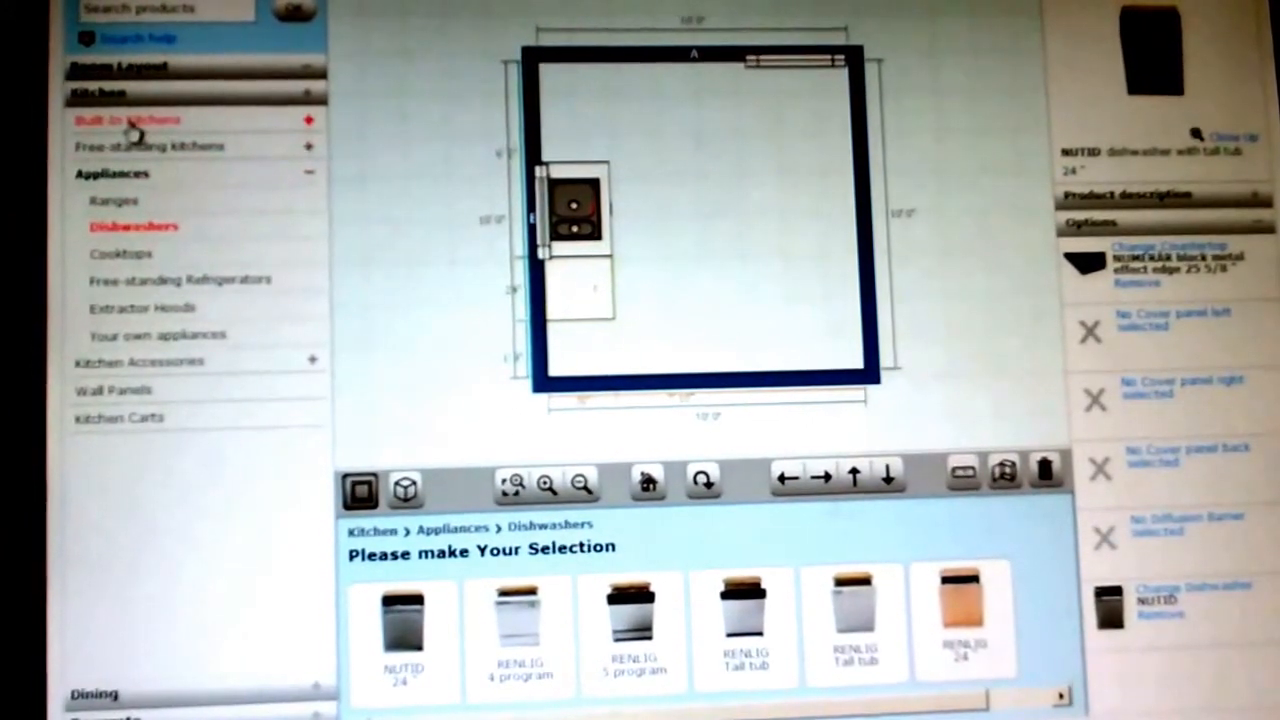
{"action": "left_click", "coordinate": [127, 120]}
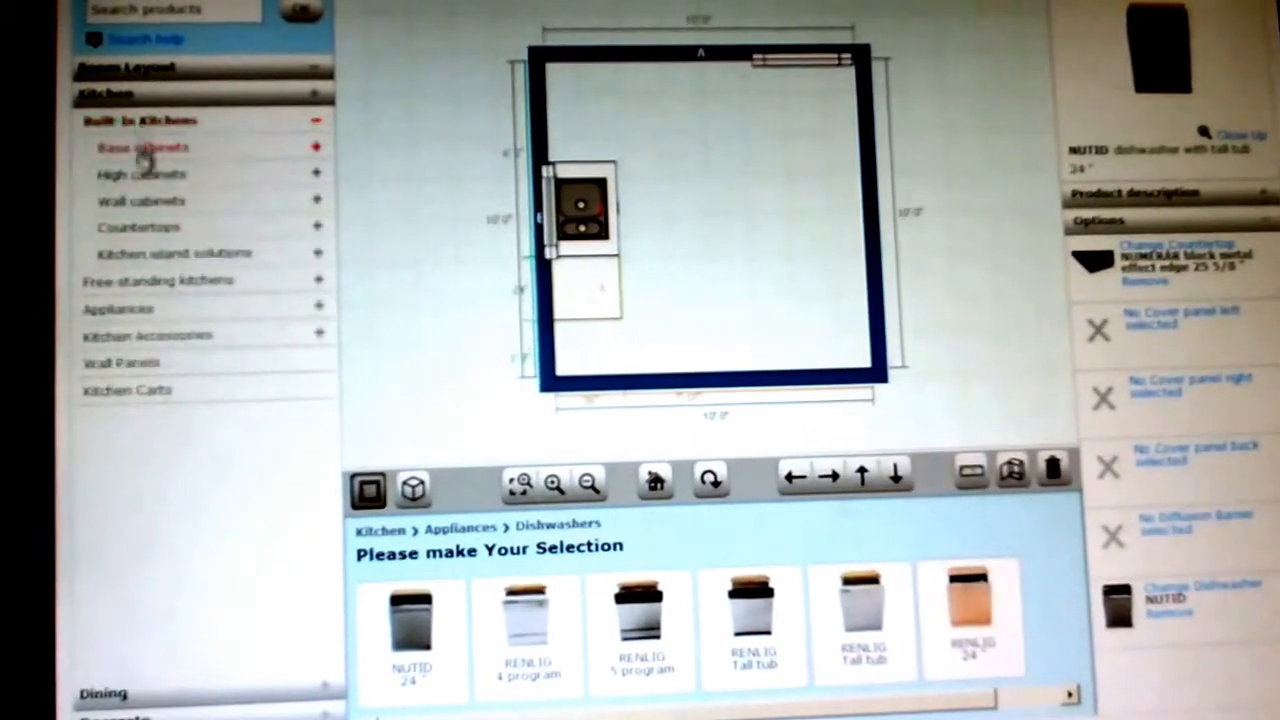
{"action": "left_click", "coordinate": [142, 148]}
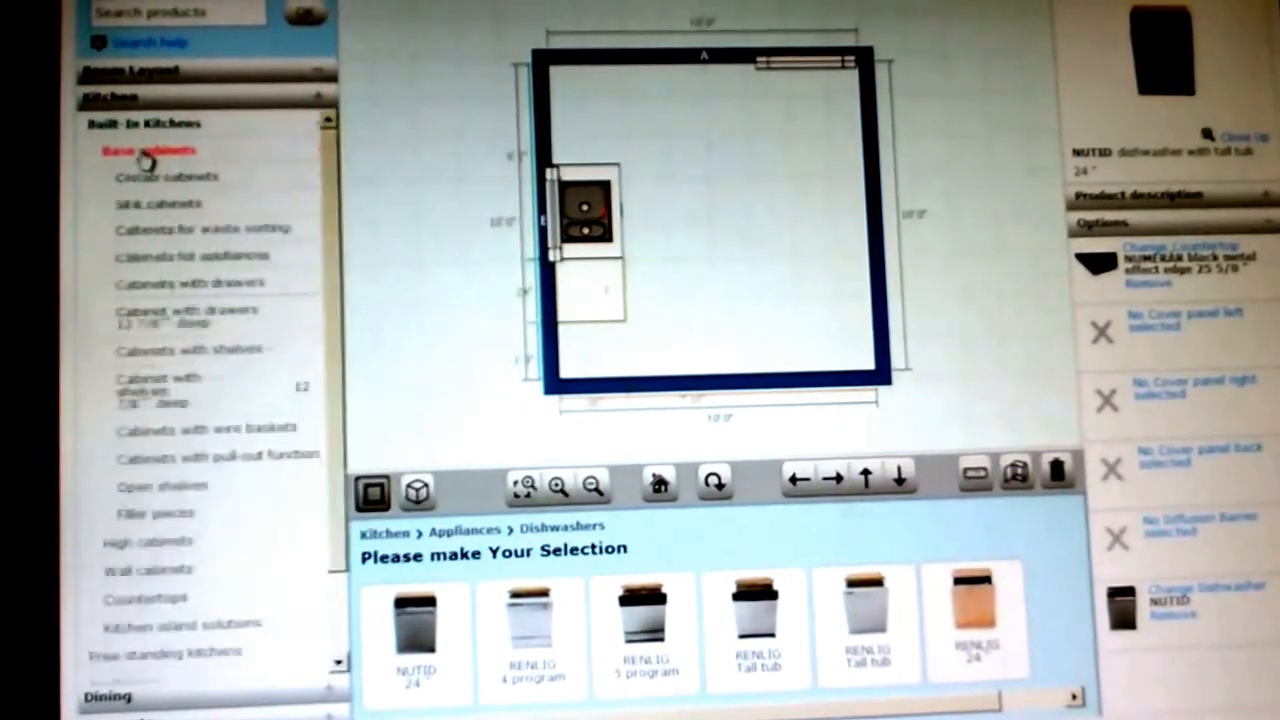
Place the 37x37 AK CBC corner base cabinet and an AK W1 wall cabinet above it.
{"action": "left_click", "coordinate": [152, 176]}
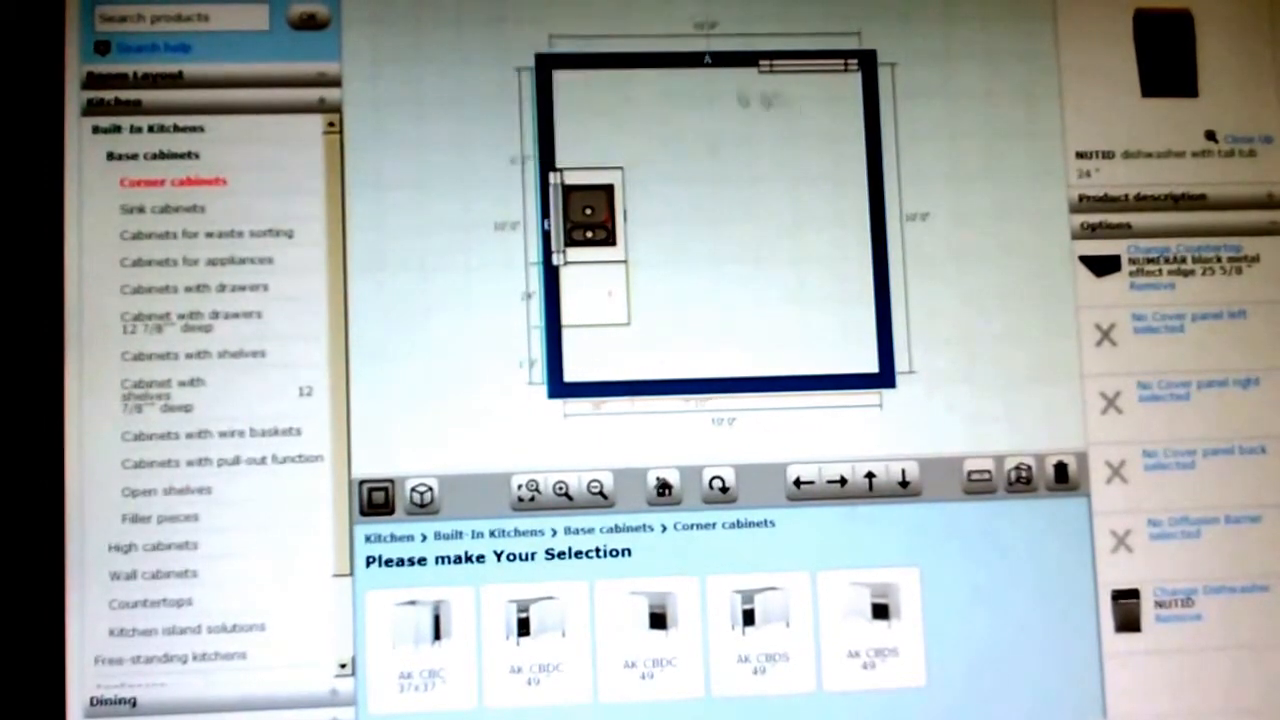
{"action": "left_click", "coordinate": [420, 640]}
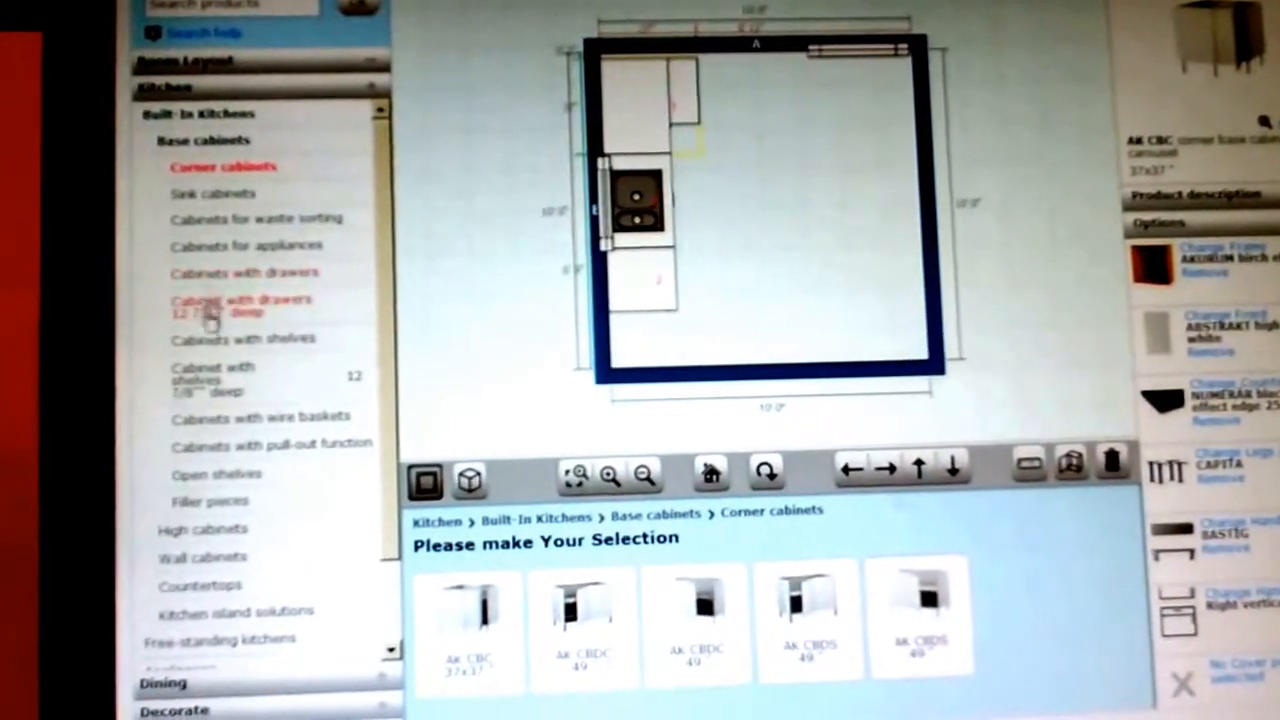
{"action": "scroll", "scroll_direction": "down", "scroll_amount": 3}
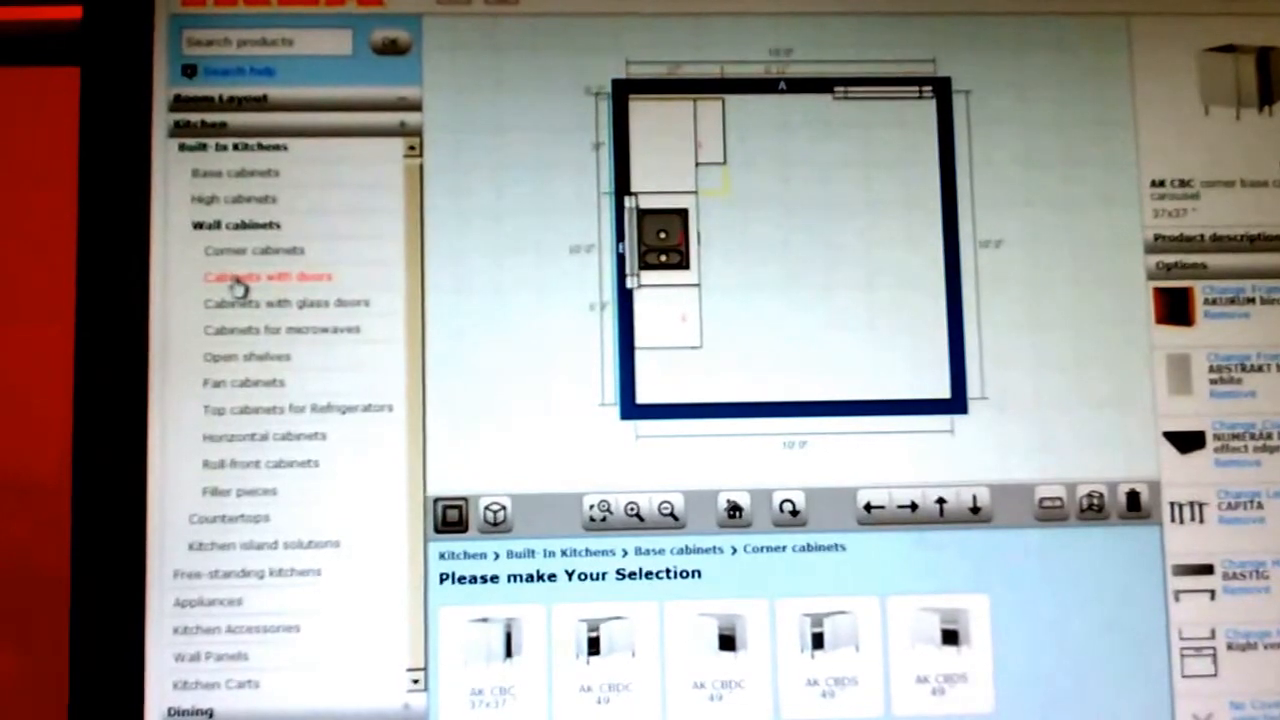
{"action": "left_click", "coordinate": [260, 250]}
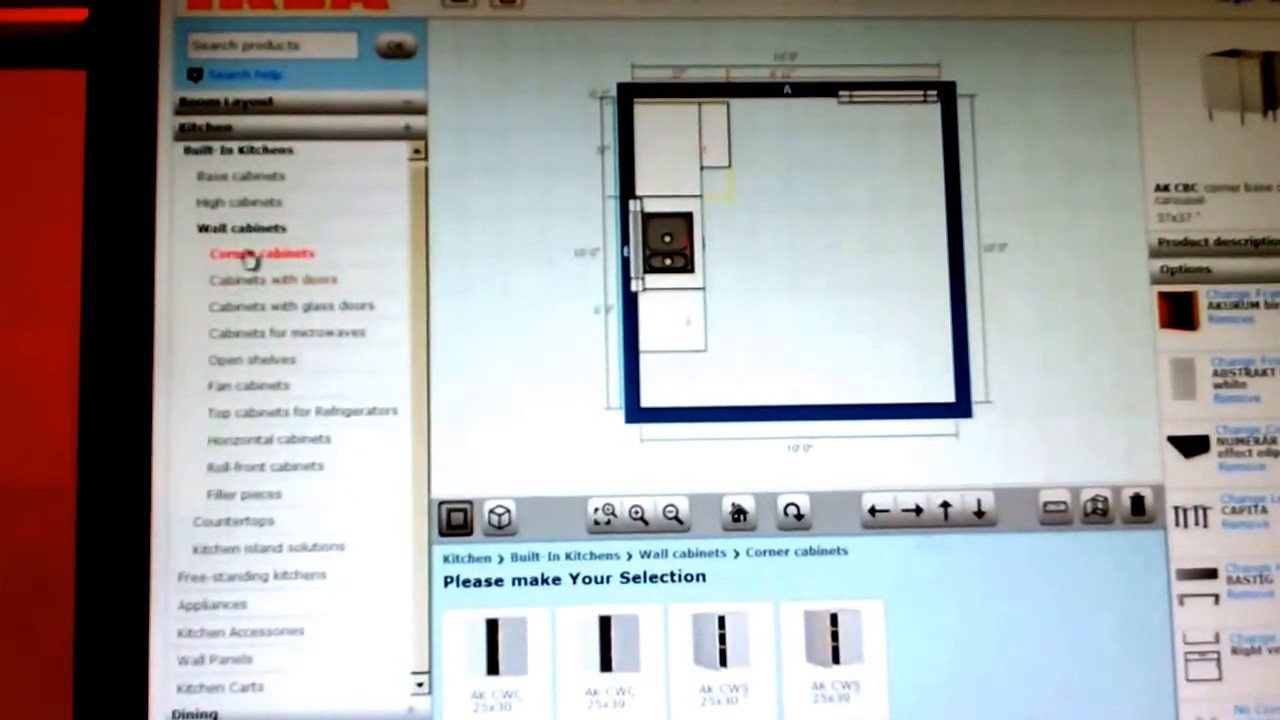
{"action": "left_click", "coordinate": [272, 280]}
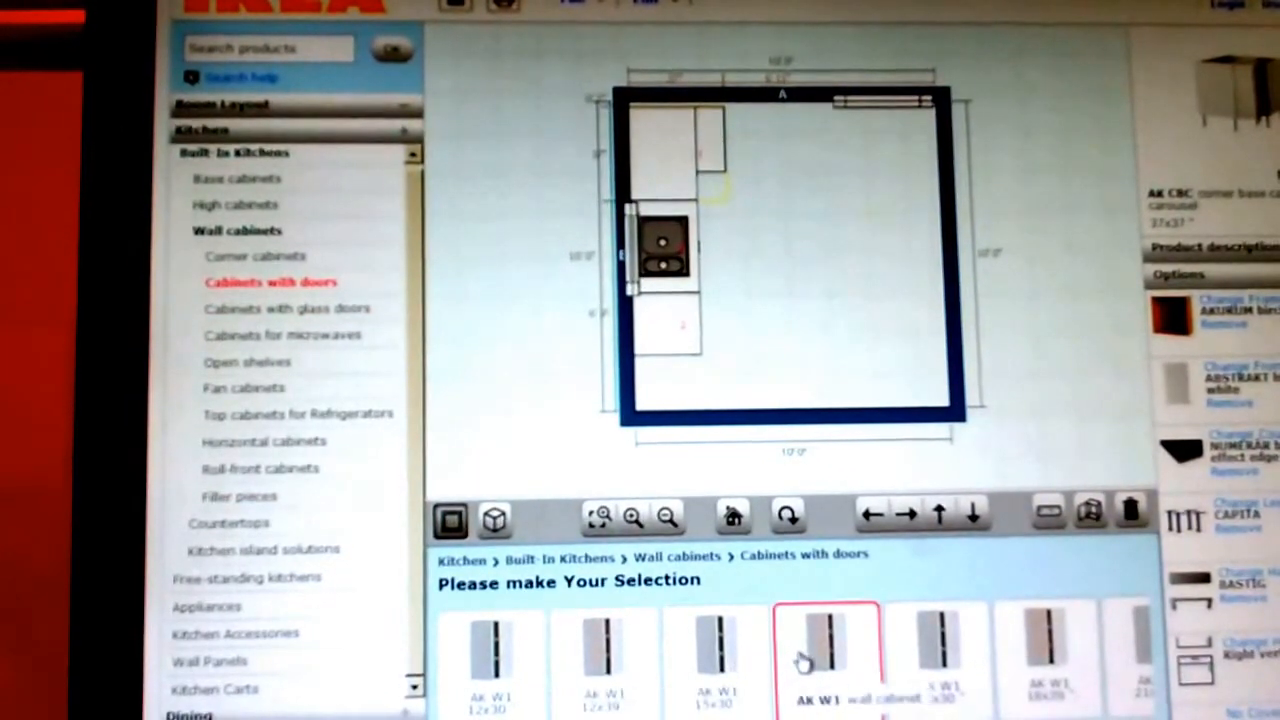
{"action": "left_click", "coordinate": [713, 650]}
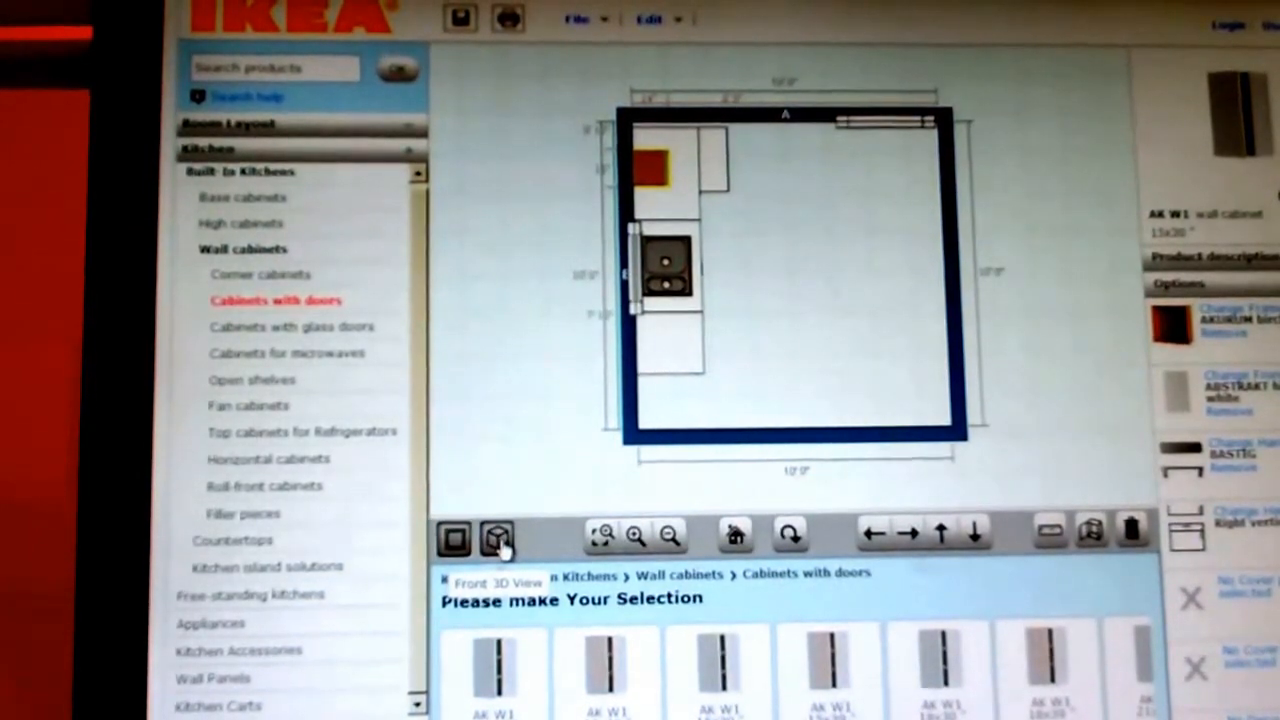
Switch to the front 3D view and orbit around the kitchen.
{"action": "left_click", "coordinate": [498, 538]}
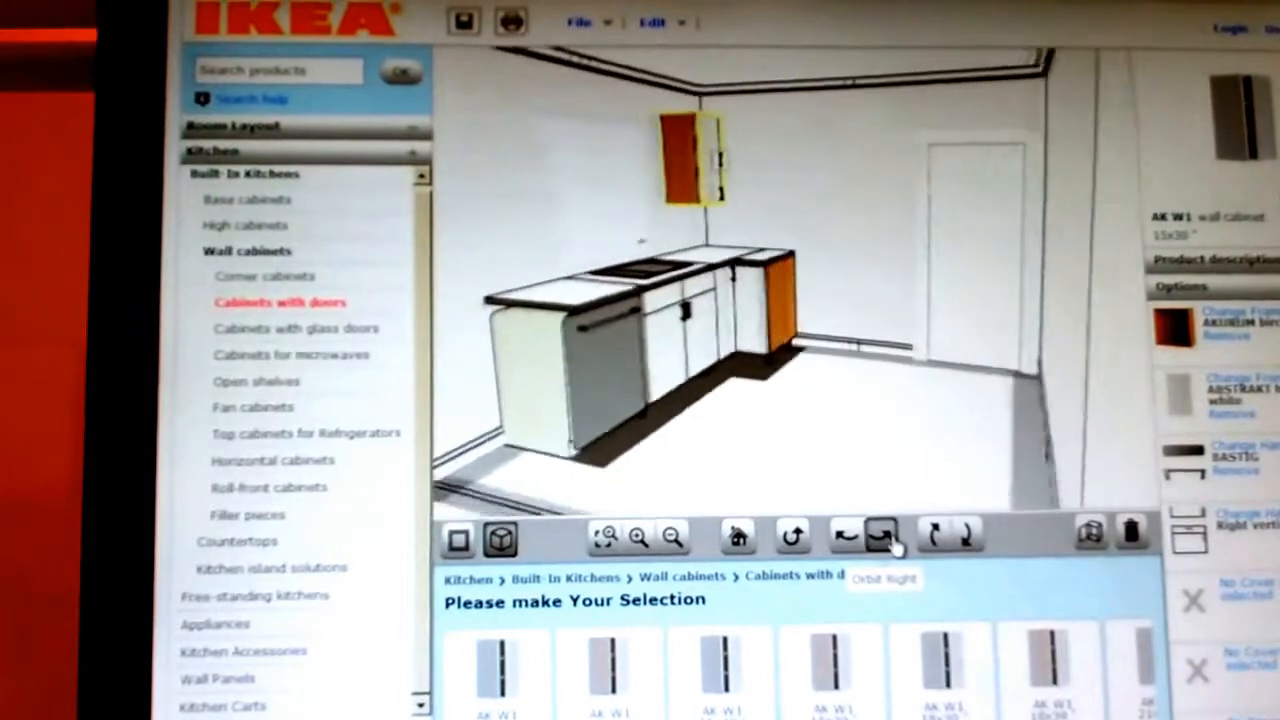
{"action": "left_click", "coordinate": [883, 540]}
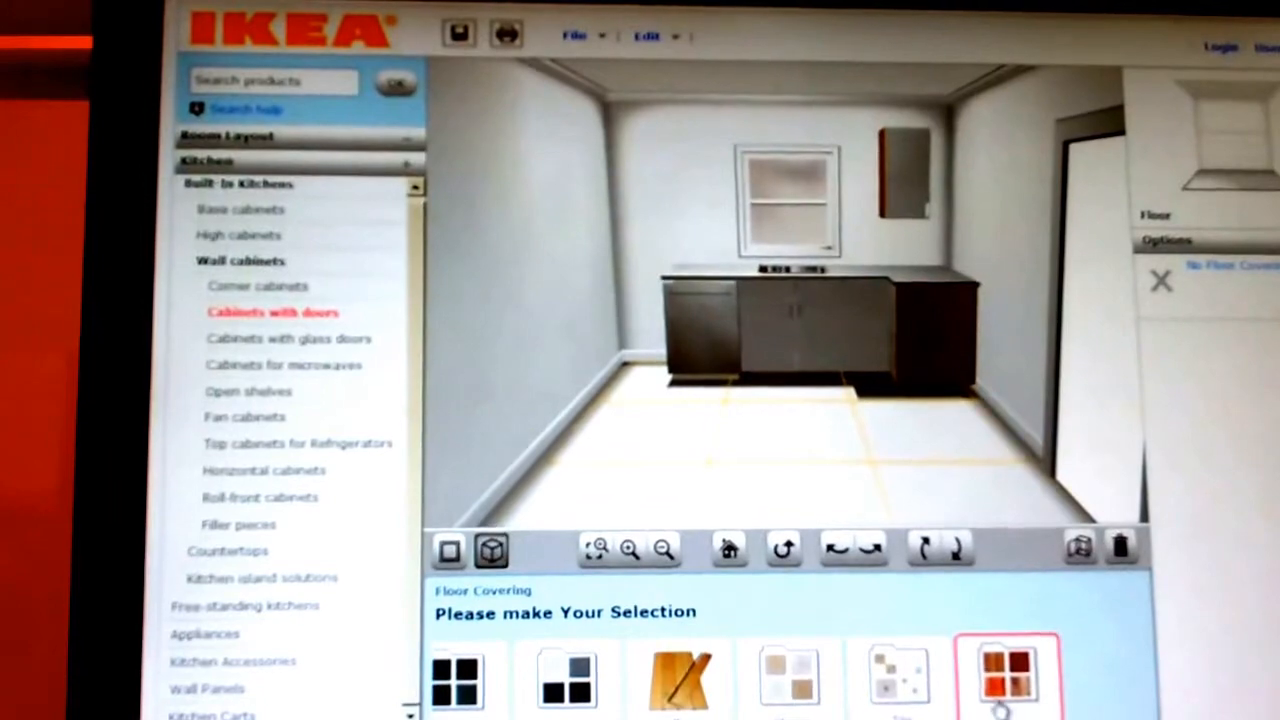
Lay a reddish-brown wood floor, paint the back wall dark grey, and orbit to inspect.
{"action": "left_click", "coordinate": [680, 675]}
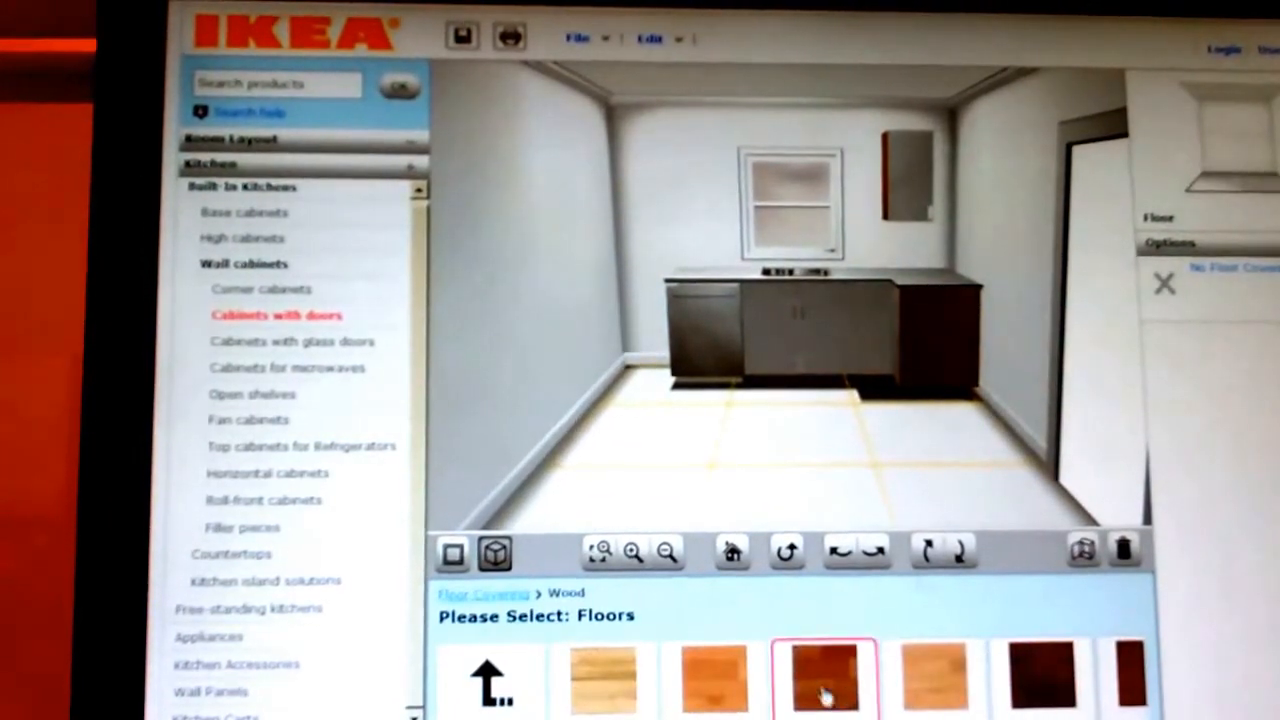
{"action": "left_click", "coordinate": [825, 680]}
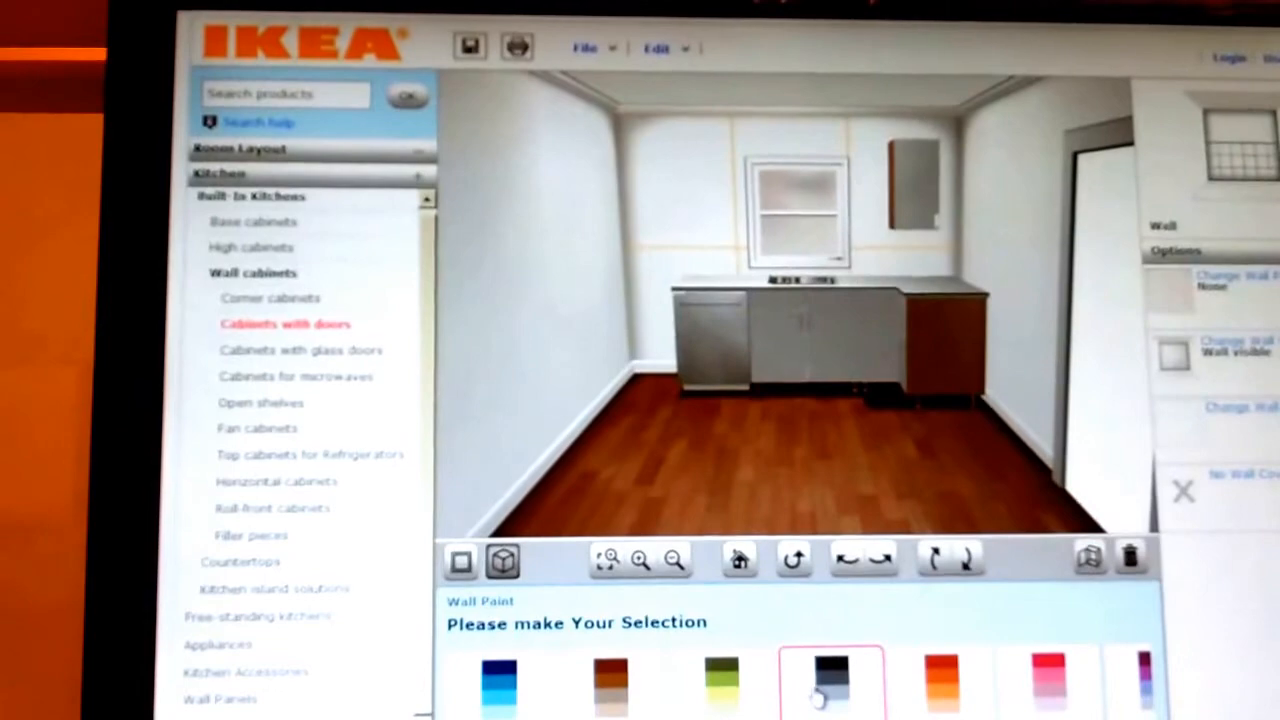
{"action": "left_click", "coordinate": [830, 685]}
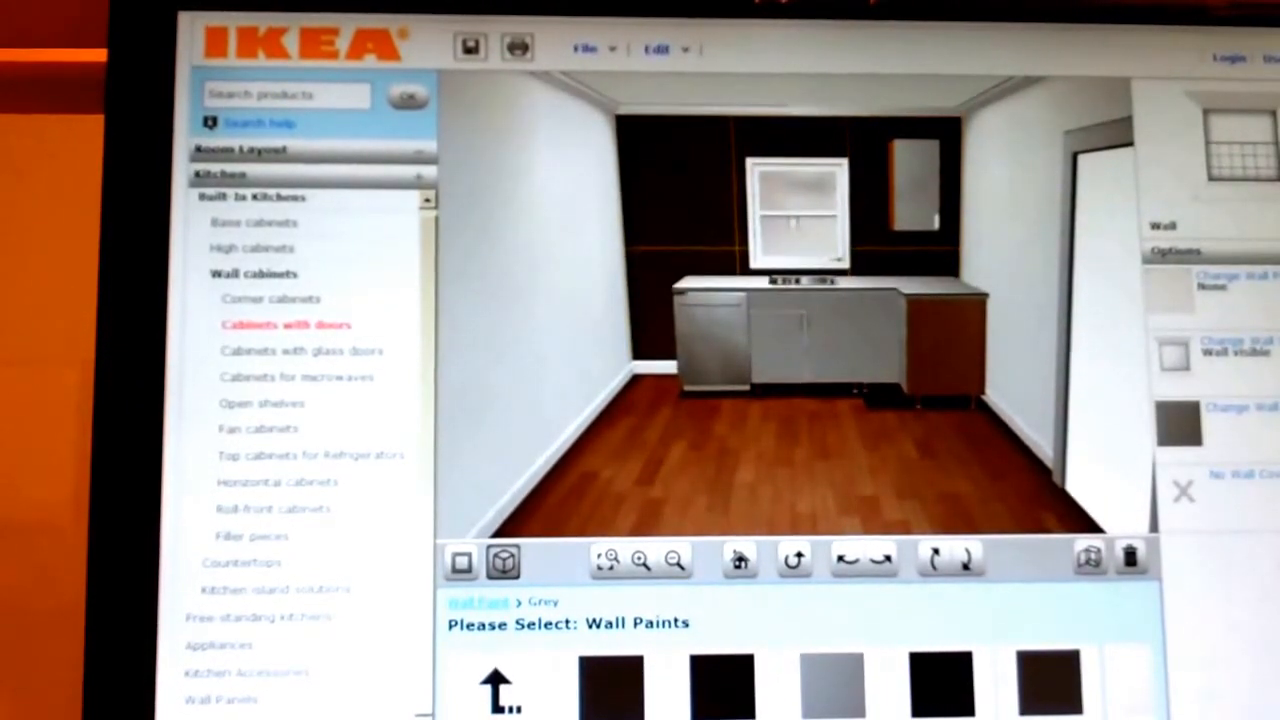
{"action": "left_click", "coordinate": [880, 560]}
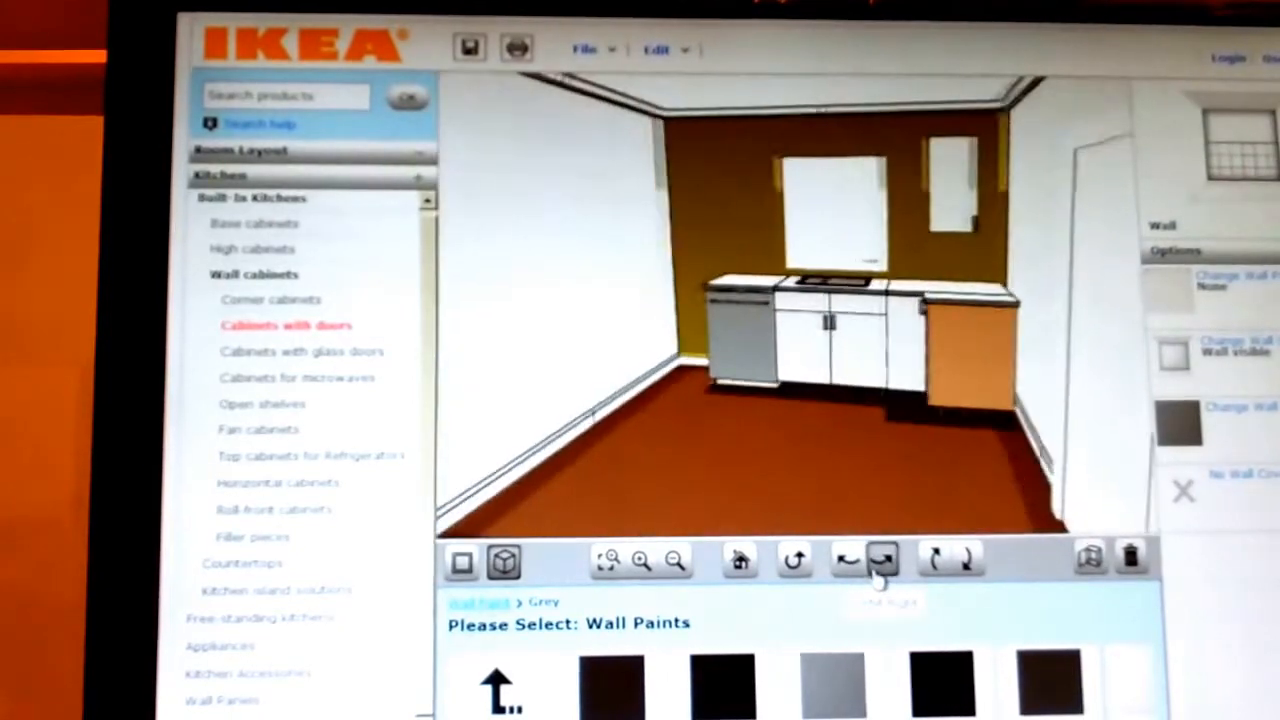
{"action": "left_click", "coordinate": [849, 560]}
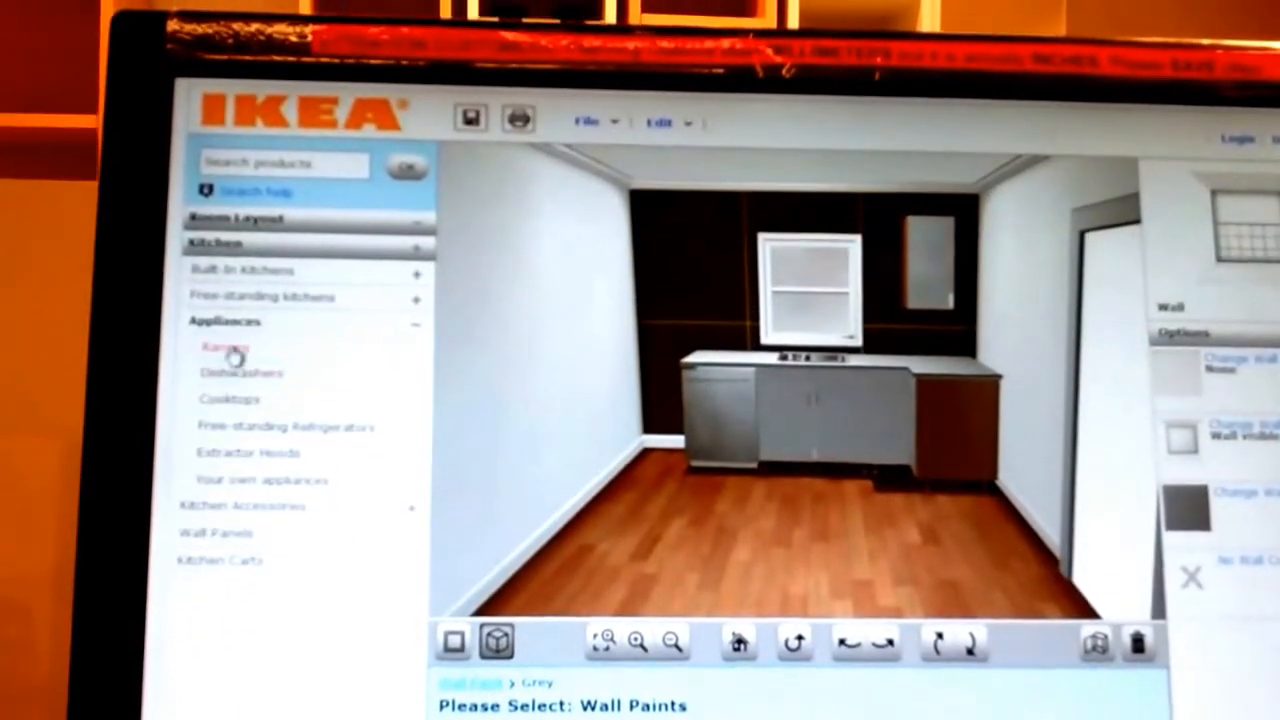
List the Ranges from Kitchen > Appliances in the product tree.
{"action": "left_click", "coordinate": [221, 348]}
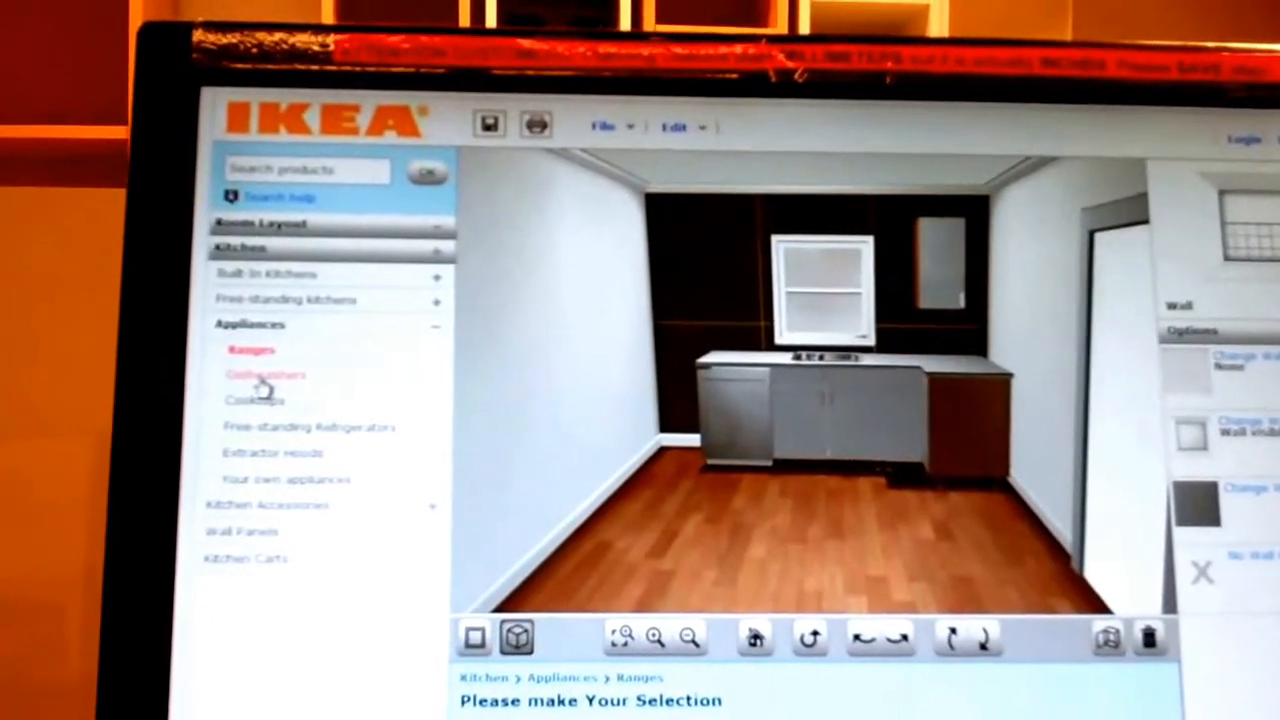